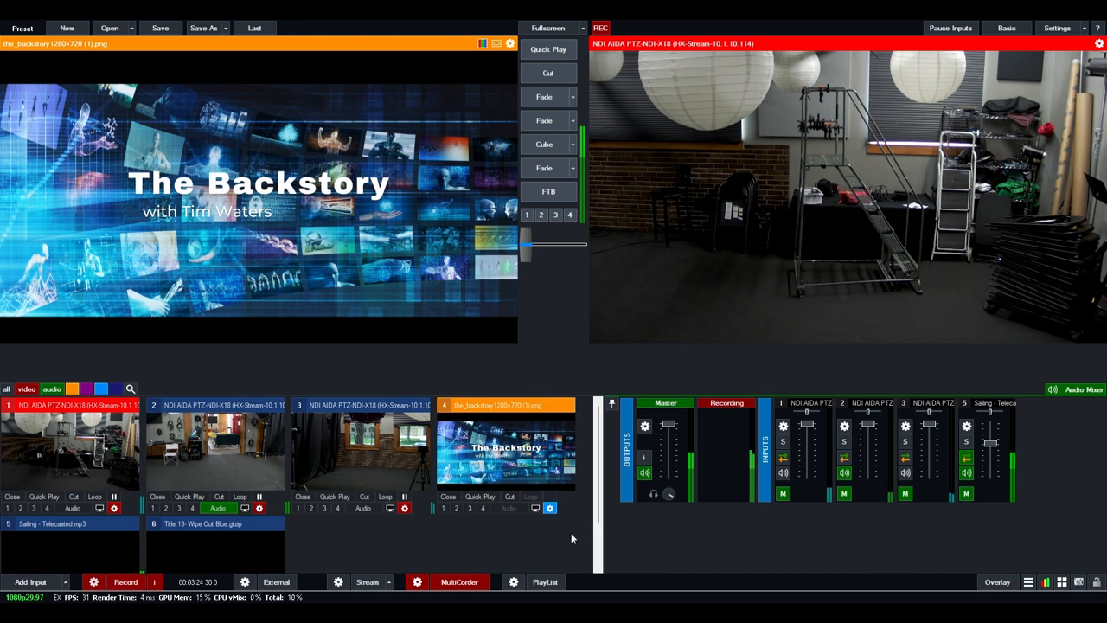
mouse_move(577, 528)
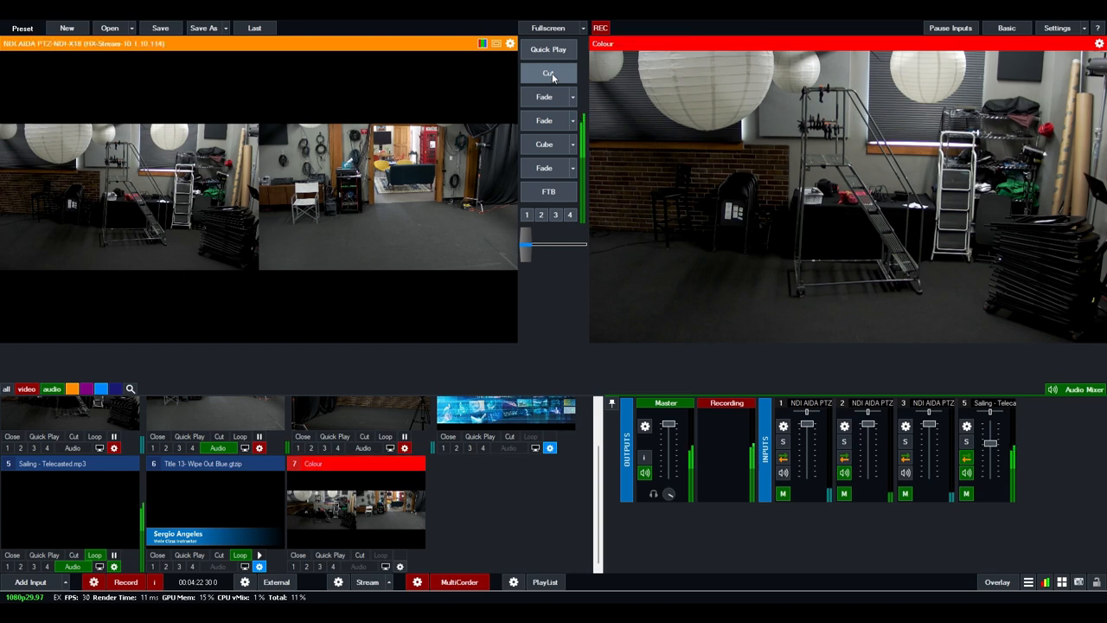
Step: Cut to swap, putting the Colour layout in Preview with the NDI camera live on Output
left_click(547, 73)
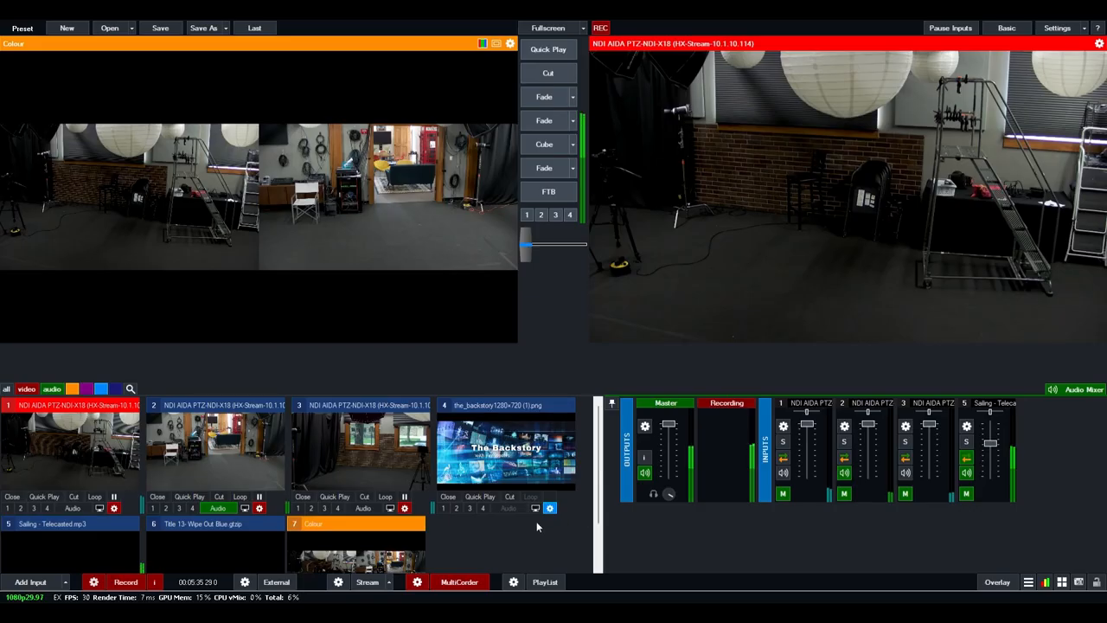
mouse_move(540, 357)
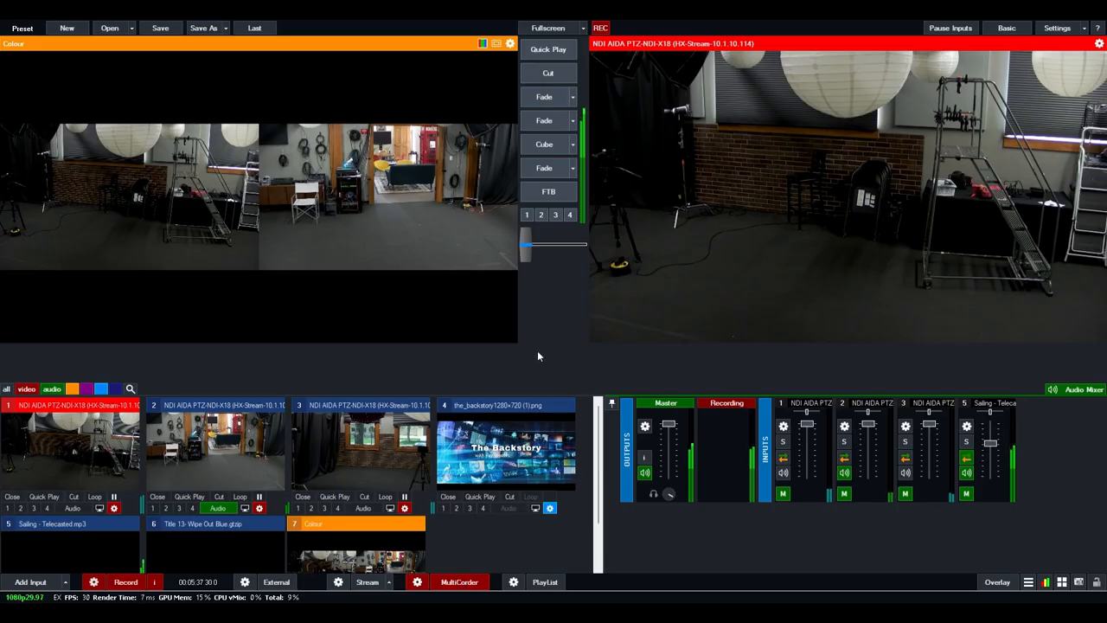